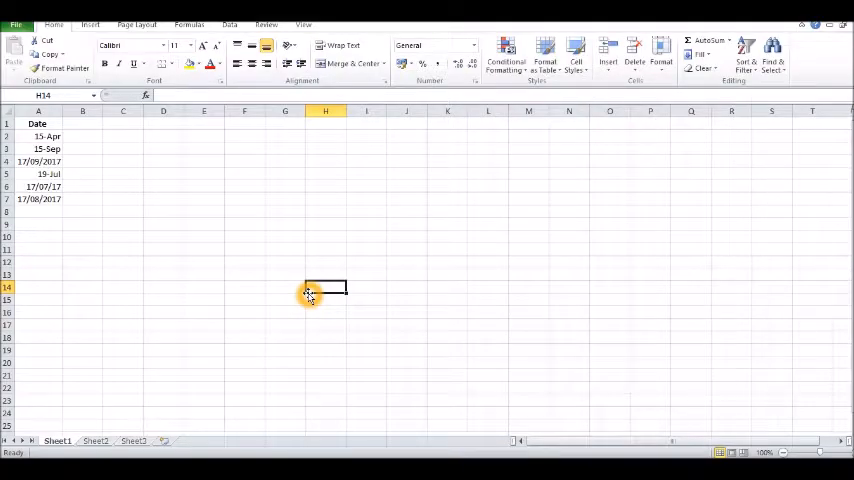
Enter 19/2 in cell A8, which displays as 19-Feb.
{"action": "left_click", "coordinate": [38, 123]}
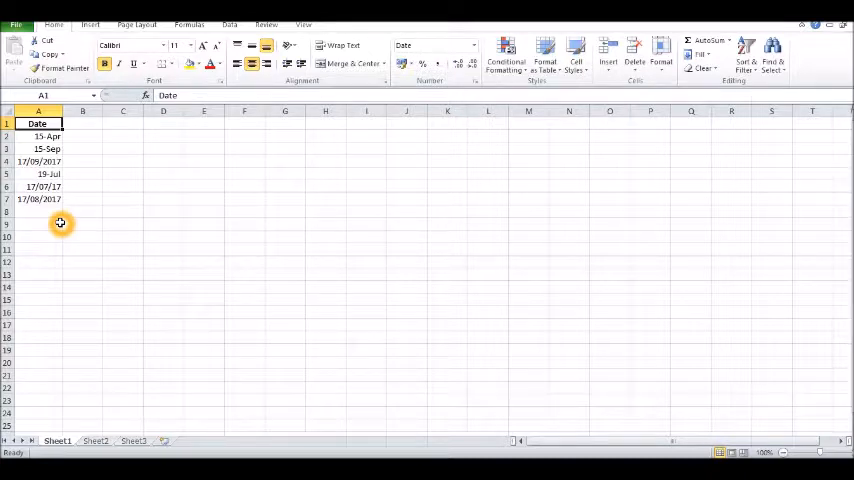
{"action": "left_click", "coordinate": [46, 211]}
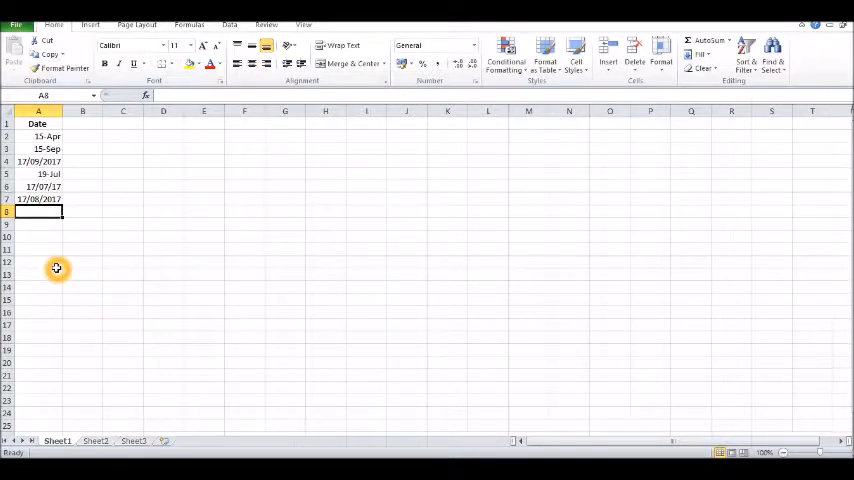
{"action": "type", "text": "1"}
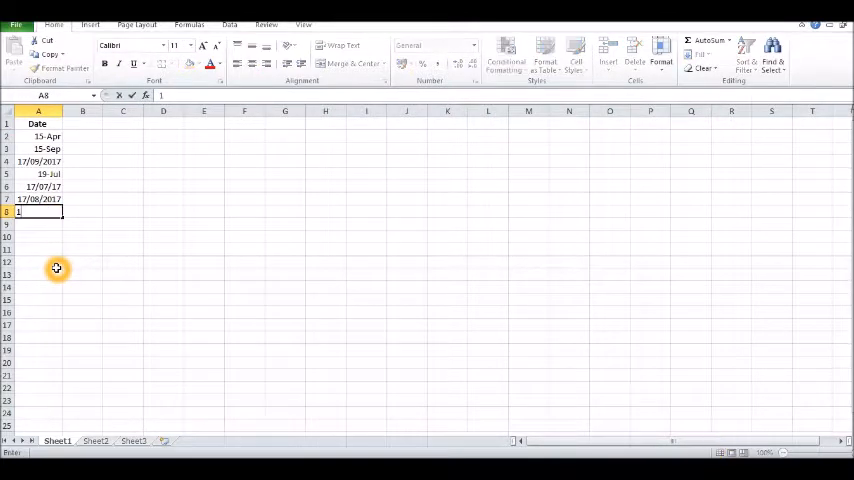
{"action": "type", "text": "9"}
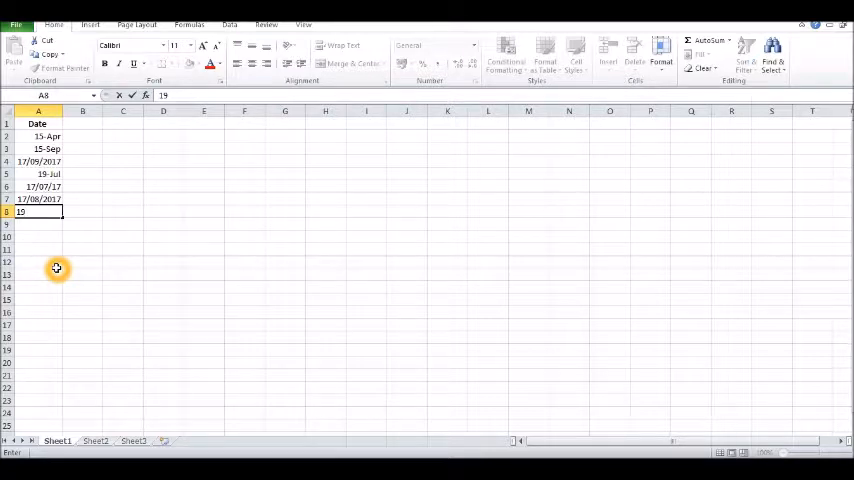
{"action": "type", "text": "/"}
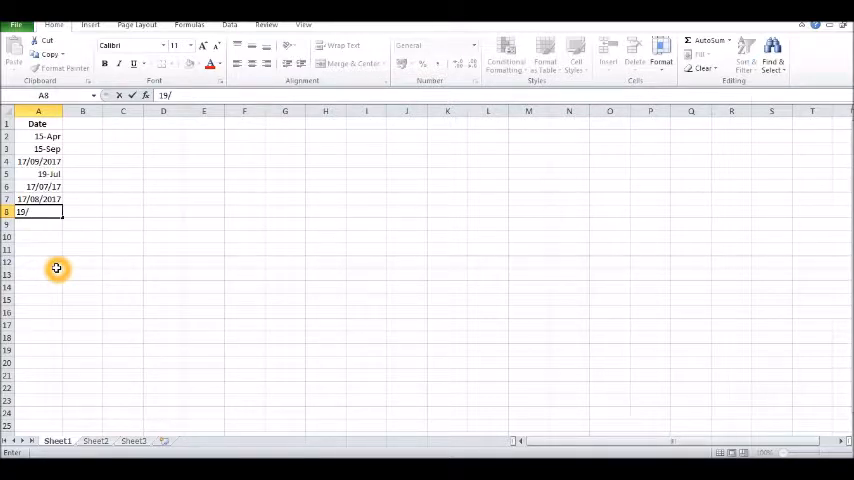
{"action": "type", "text": "2"}
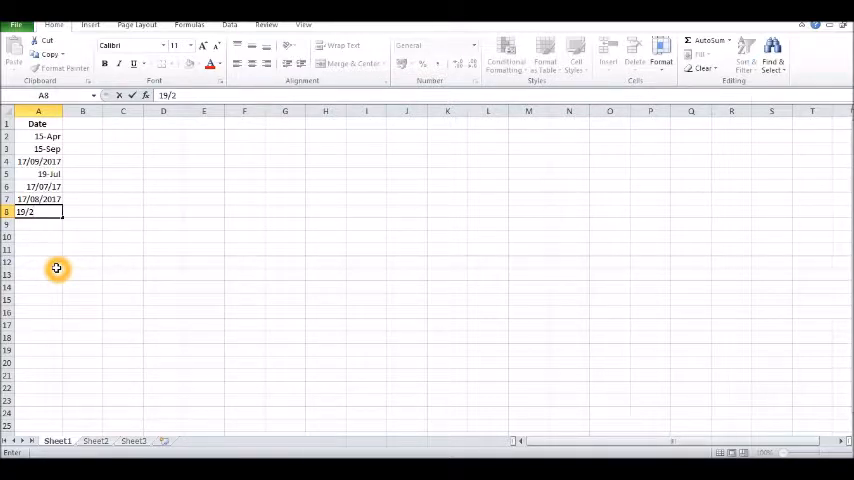
{"action": "key", "text": "Return"}
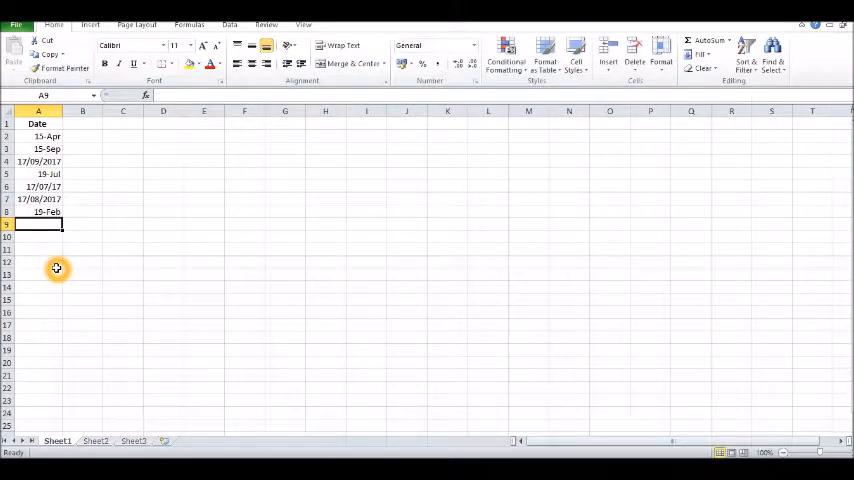
Enter a 19/02 date in cell A9, displaying as 19/02/2017.
{"action": "type", "text": "19"}
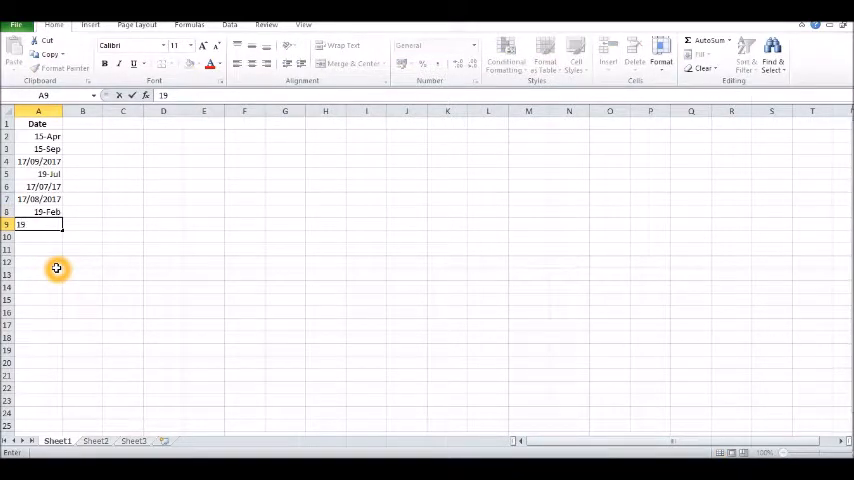
{"action": "type", "text": "/"}
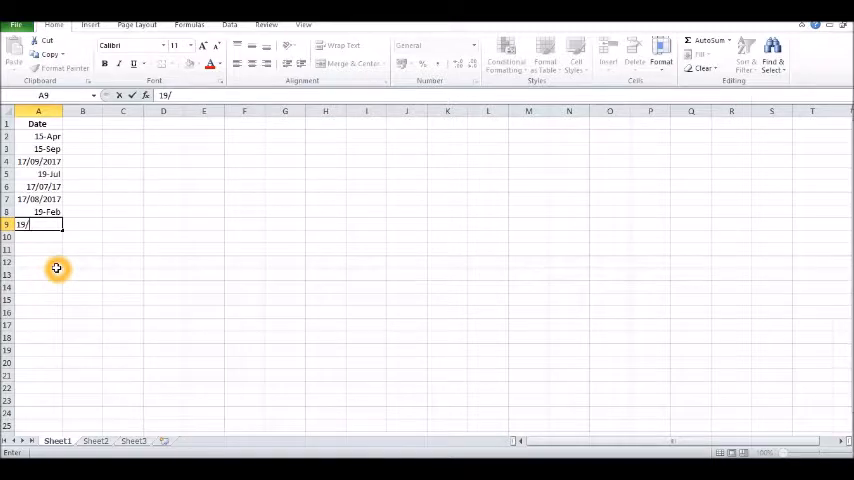
{"action": "key", "text": "Return"}
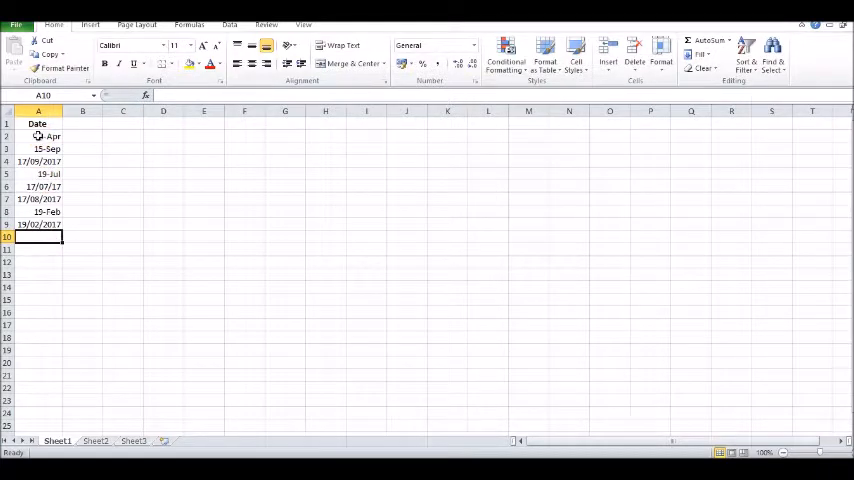
Apply the Date type 14/03/2001 to cell A2 so it shows 15/04/2017.
{"action": "left_click", "coordinate": [38, 136]}
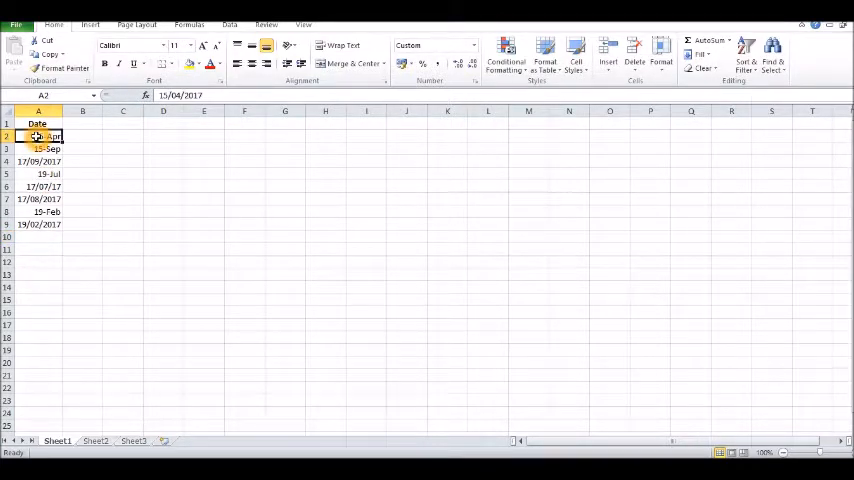
{"action": "right_click", "coordinate": [38, 136]}
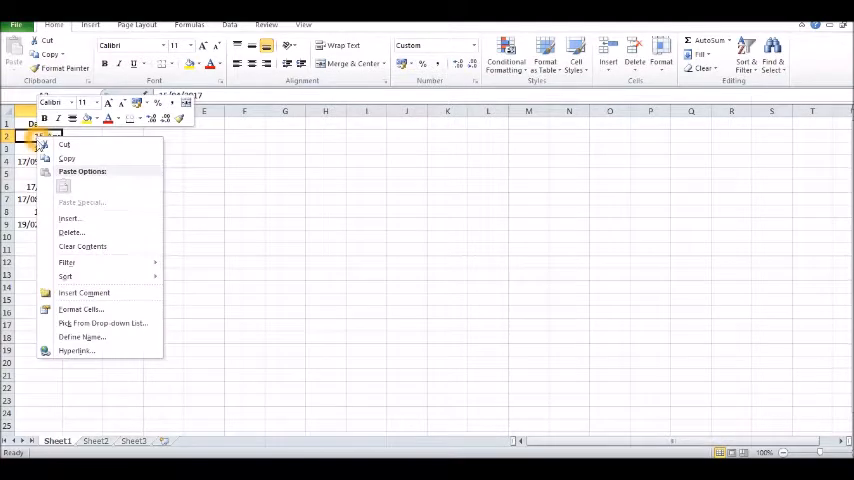
{"action": "mouse_move", "coordinate": [81, 309]}
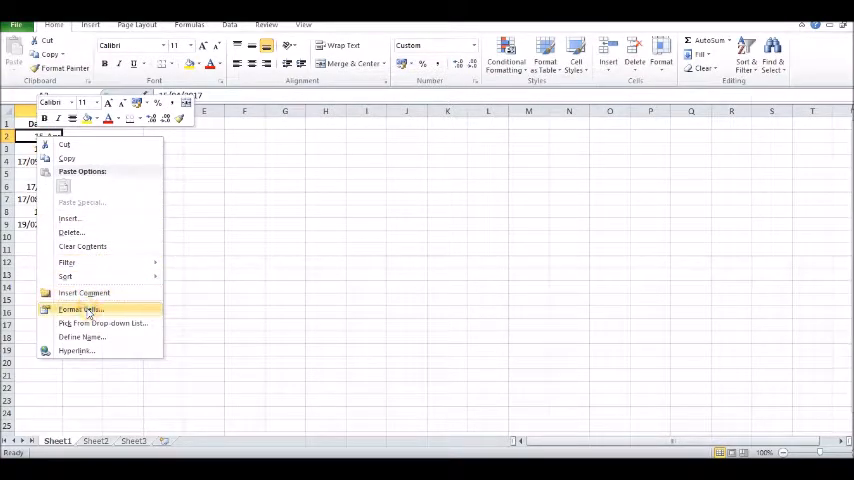
{"action": "left_click", "coordinate": [81, 309]}
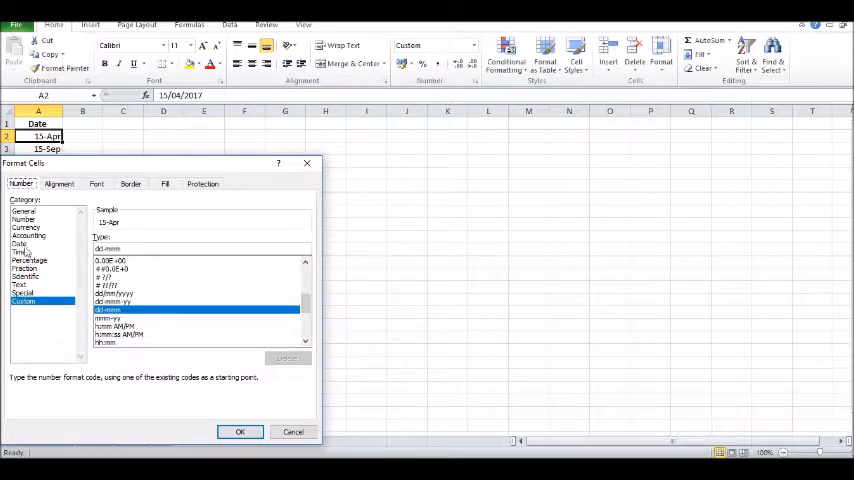
{"action": "left_click", "coordinate": [19, 243]}
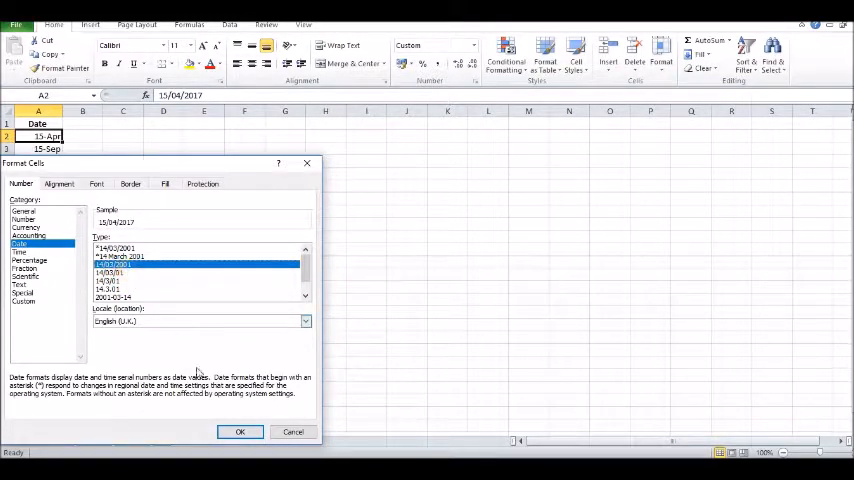
{"action": "left_click", "coordinate": [240, 431]}
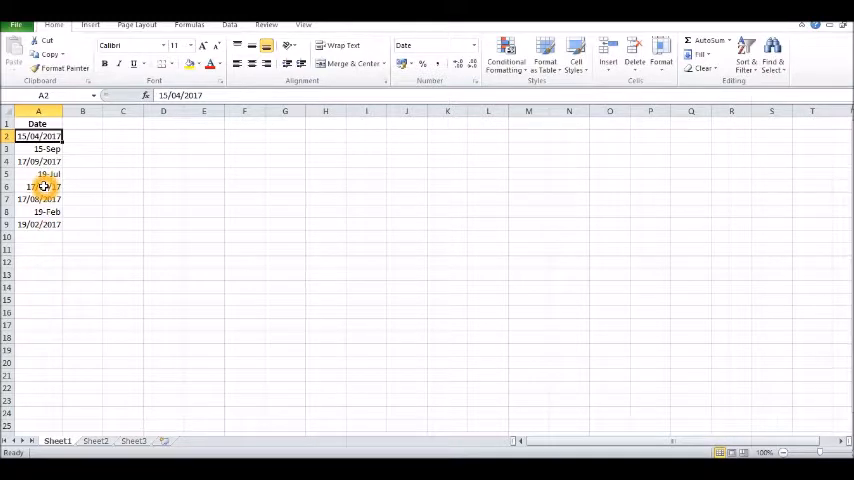
Apply the Date type 14/03/2001 to cell A6 so it shows 17/07/2017.
{"action": "left_click", "coordinate": [40, 187]}
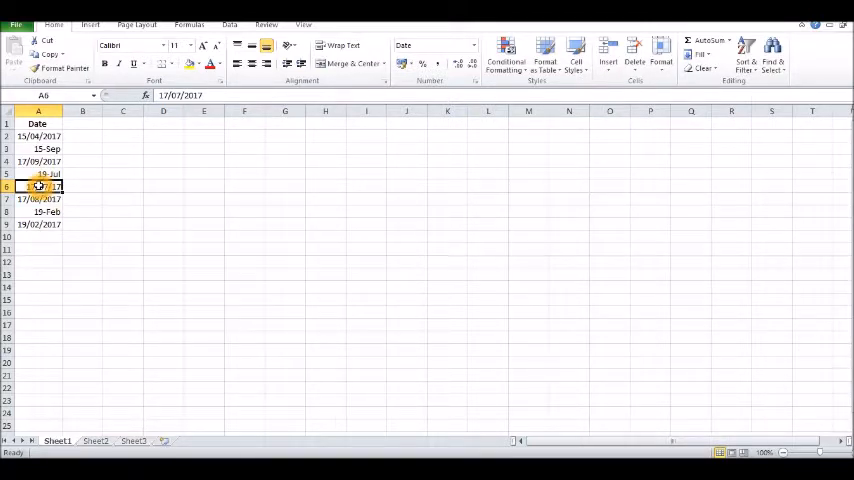
{"action": "right_click", "coordinate": [42, 186]}
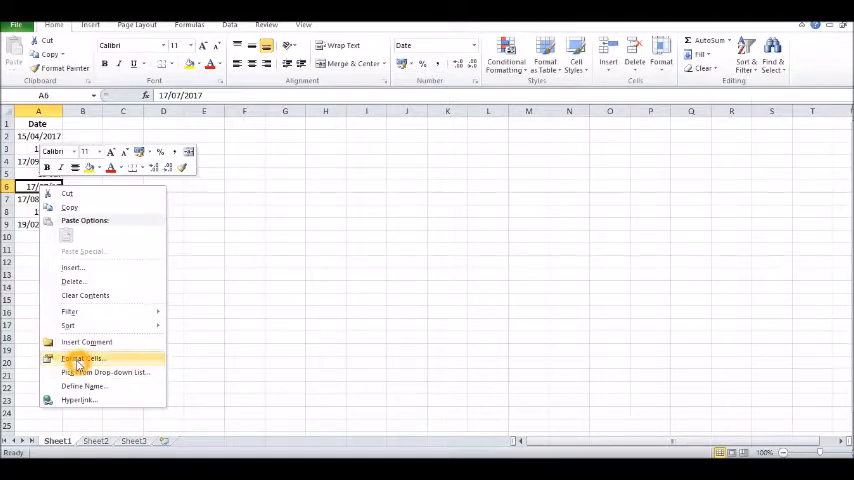
{"action": "left_click", "coordinate": [82, 358]}
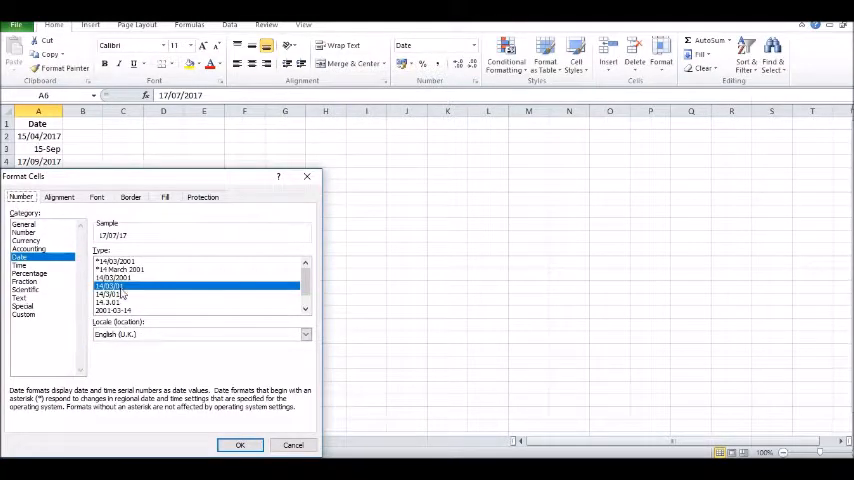
{"action": "left_click", "coordinate": [115, 284]}
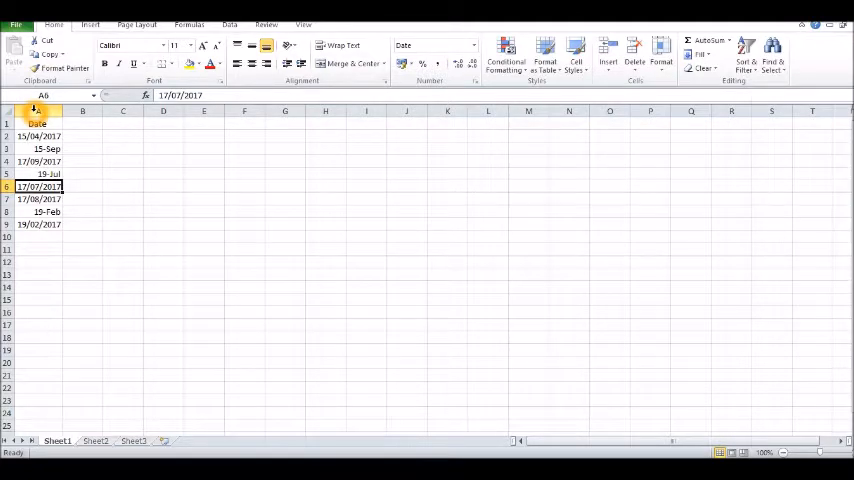
Apply the 14/03/2001 Date type to all of column A via Format Cells.
{"action": "right_click", "coordinate": [42, 111]}
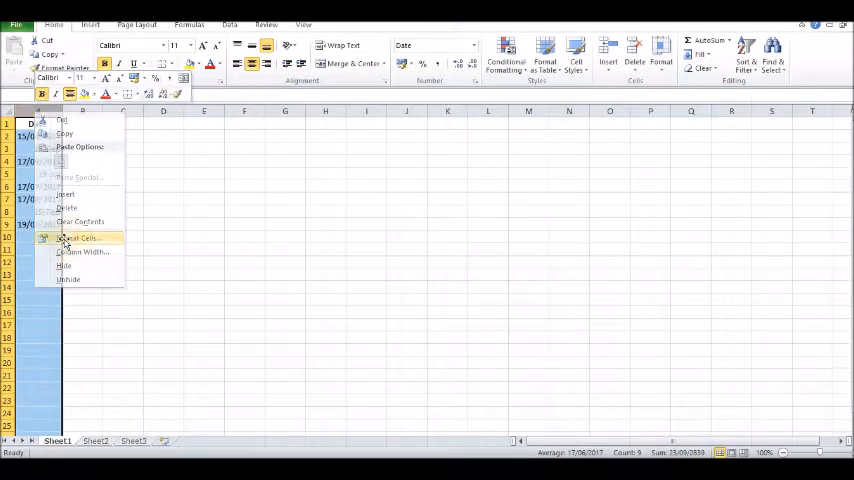
{"action": "left_click", "coordinate": [79, 238]}
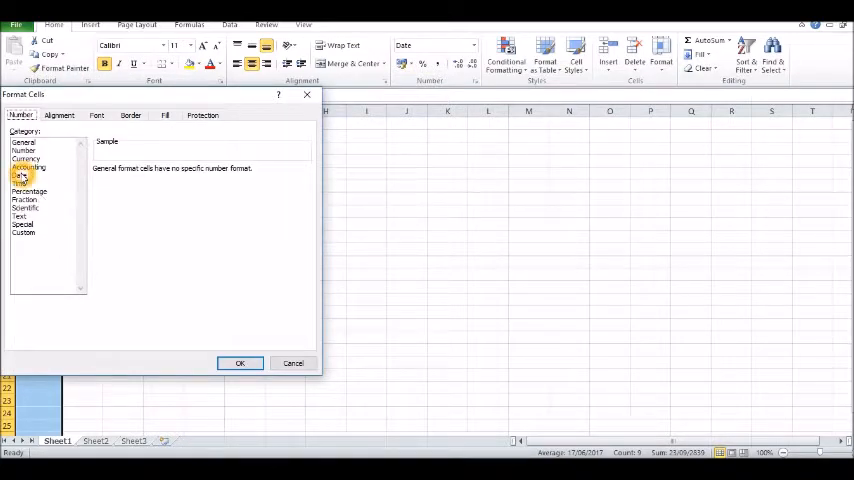
{"action": "left_click", "coordinate": [19, 175]}
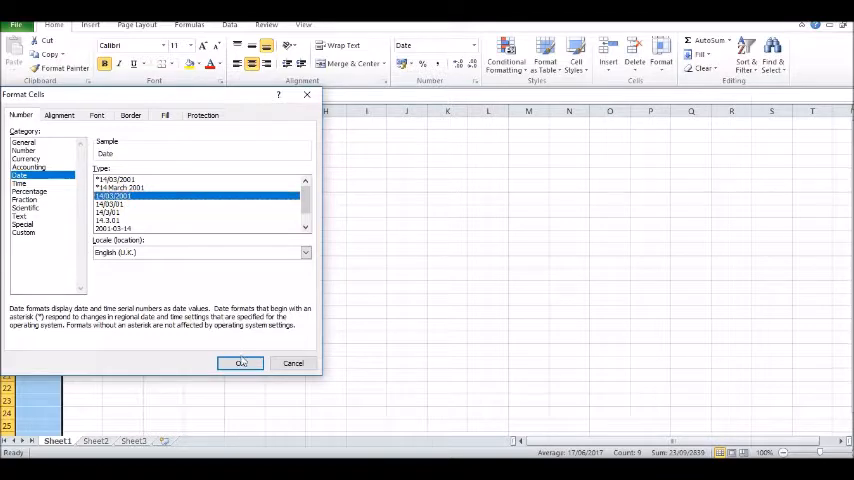
{"action": "left_click", "coordinate": [240, 363]}
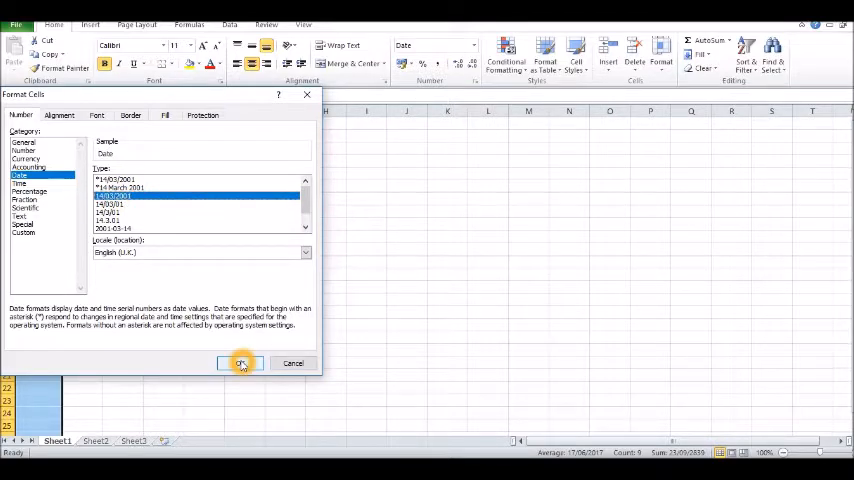
{"action": "left_click", "coordinate": [240, 363]}
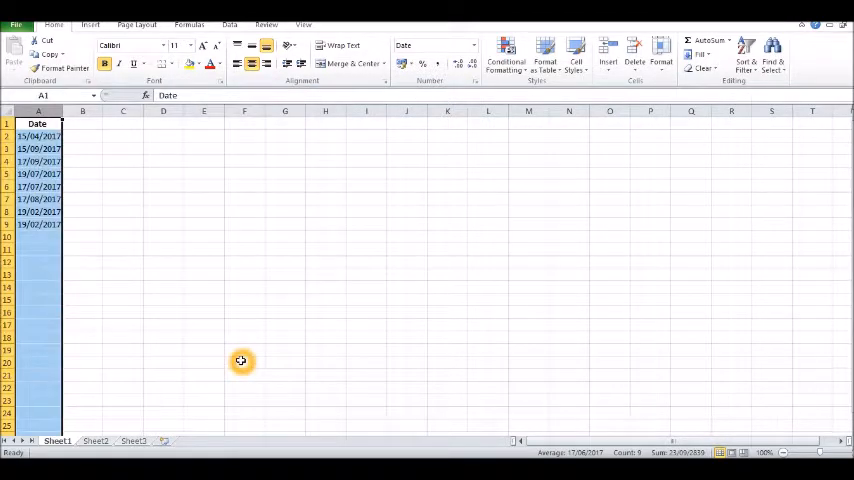
{"action": "mouse_move", "coordinate": [35, 320]}
{"action": "type", "text": "18"}
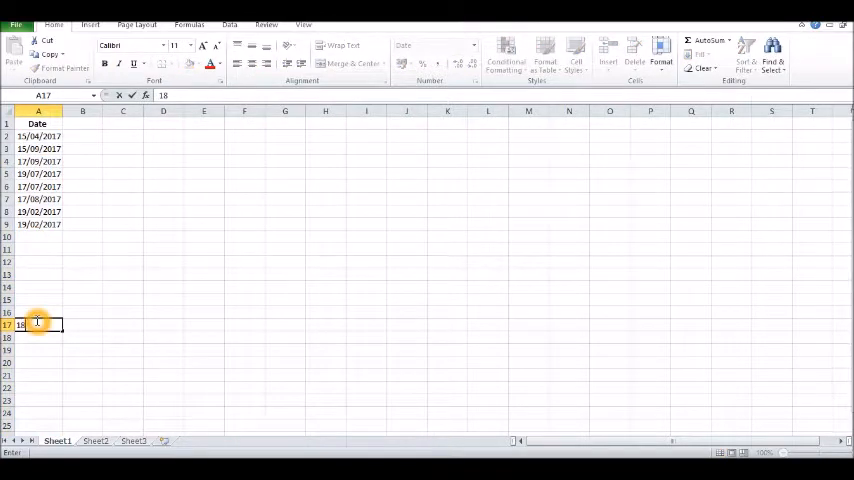
Enter 18/9 in A17, showing 18/09/2017, then check the format of other column A cells.
{"action": "type", "text": "/9"}
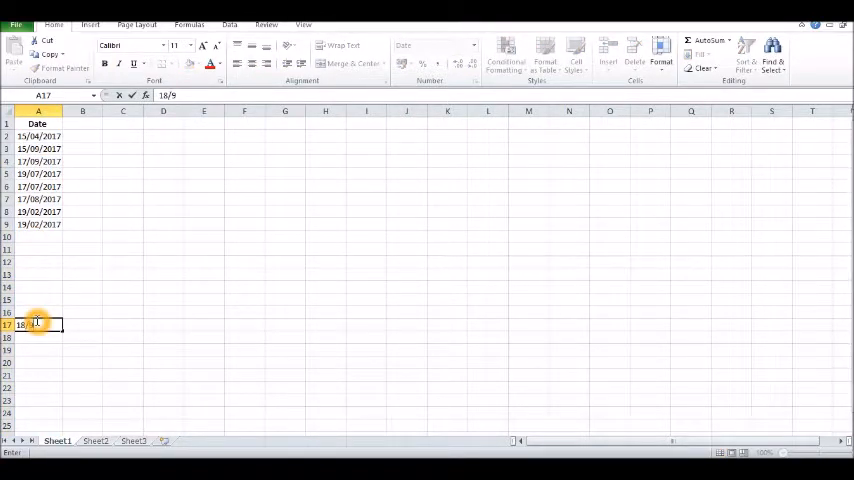
{"action": "key", "text": "Return"}
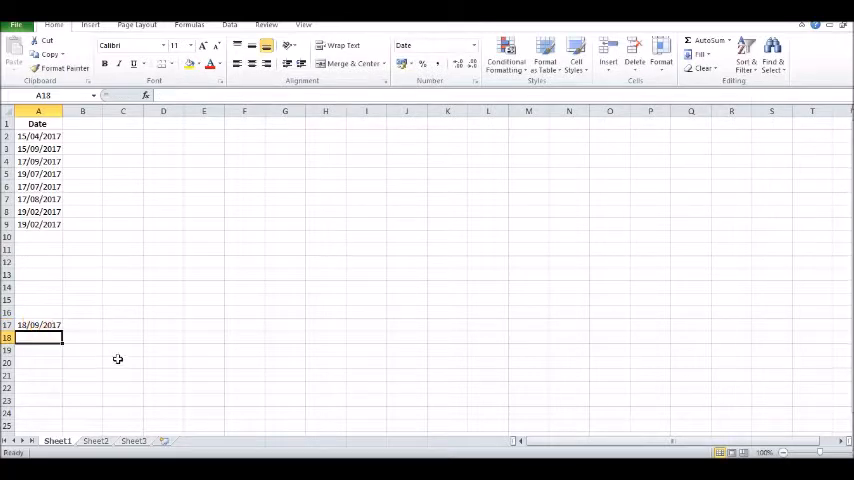
{"action": "left_click", "coordinate": [38, 299]}
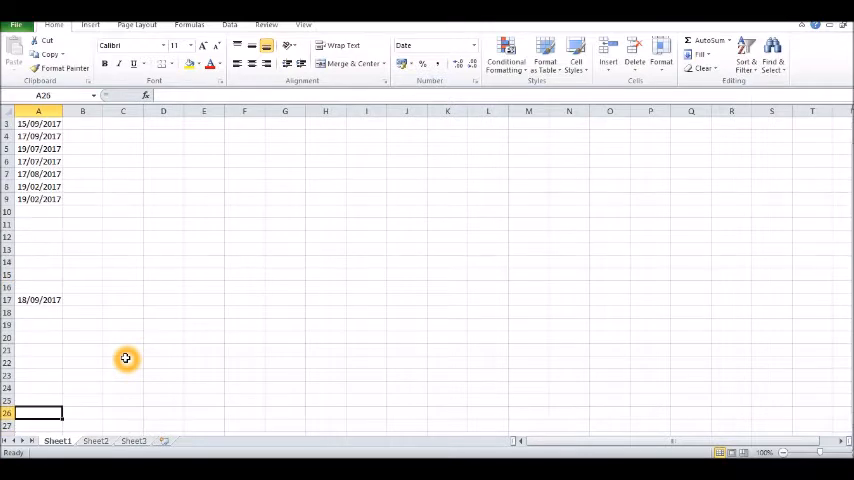
{"action": "left_click", "coordinate": [38, 337]}
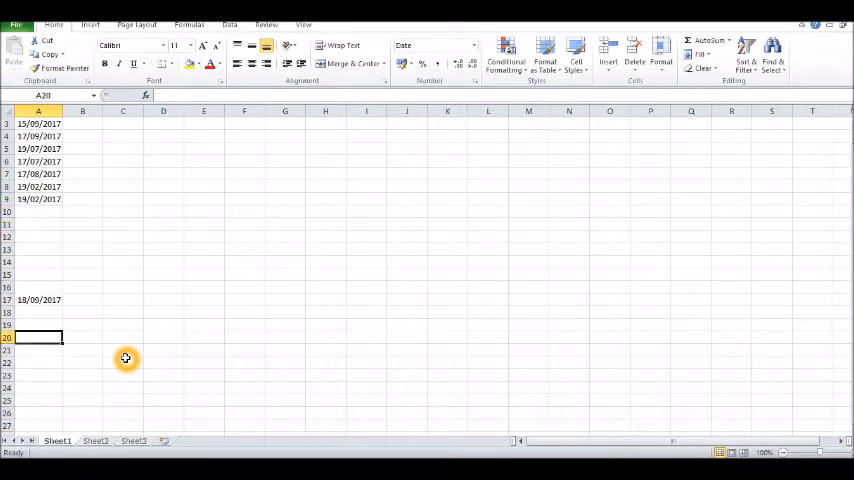
{"action": "left_click", "coordinate": [39, 199]}
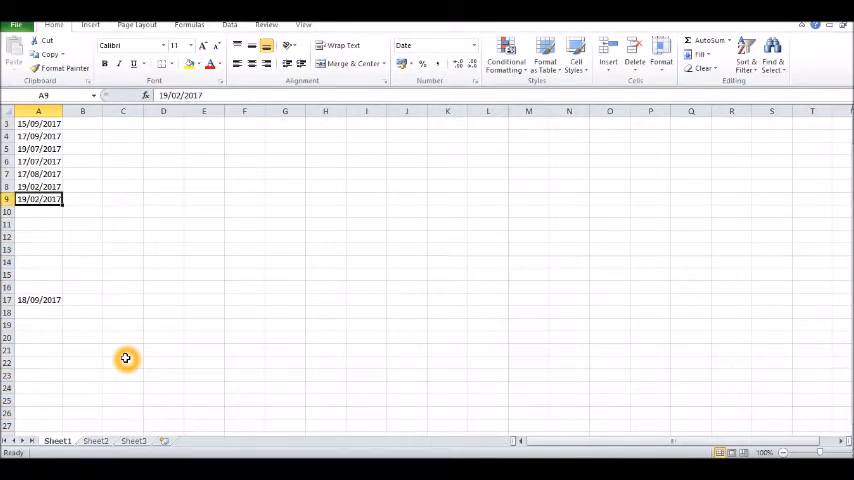